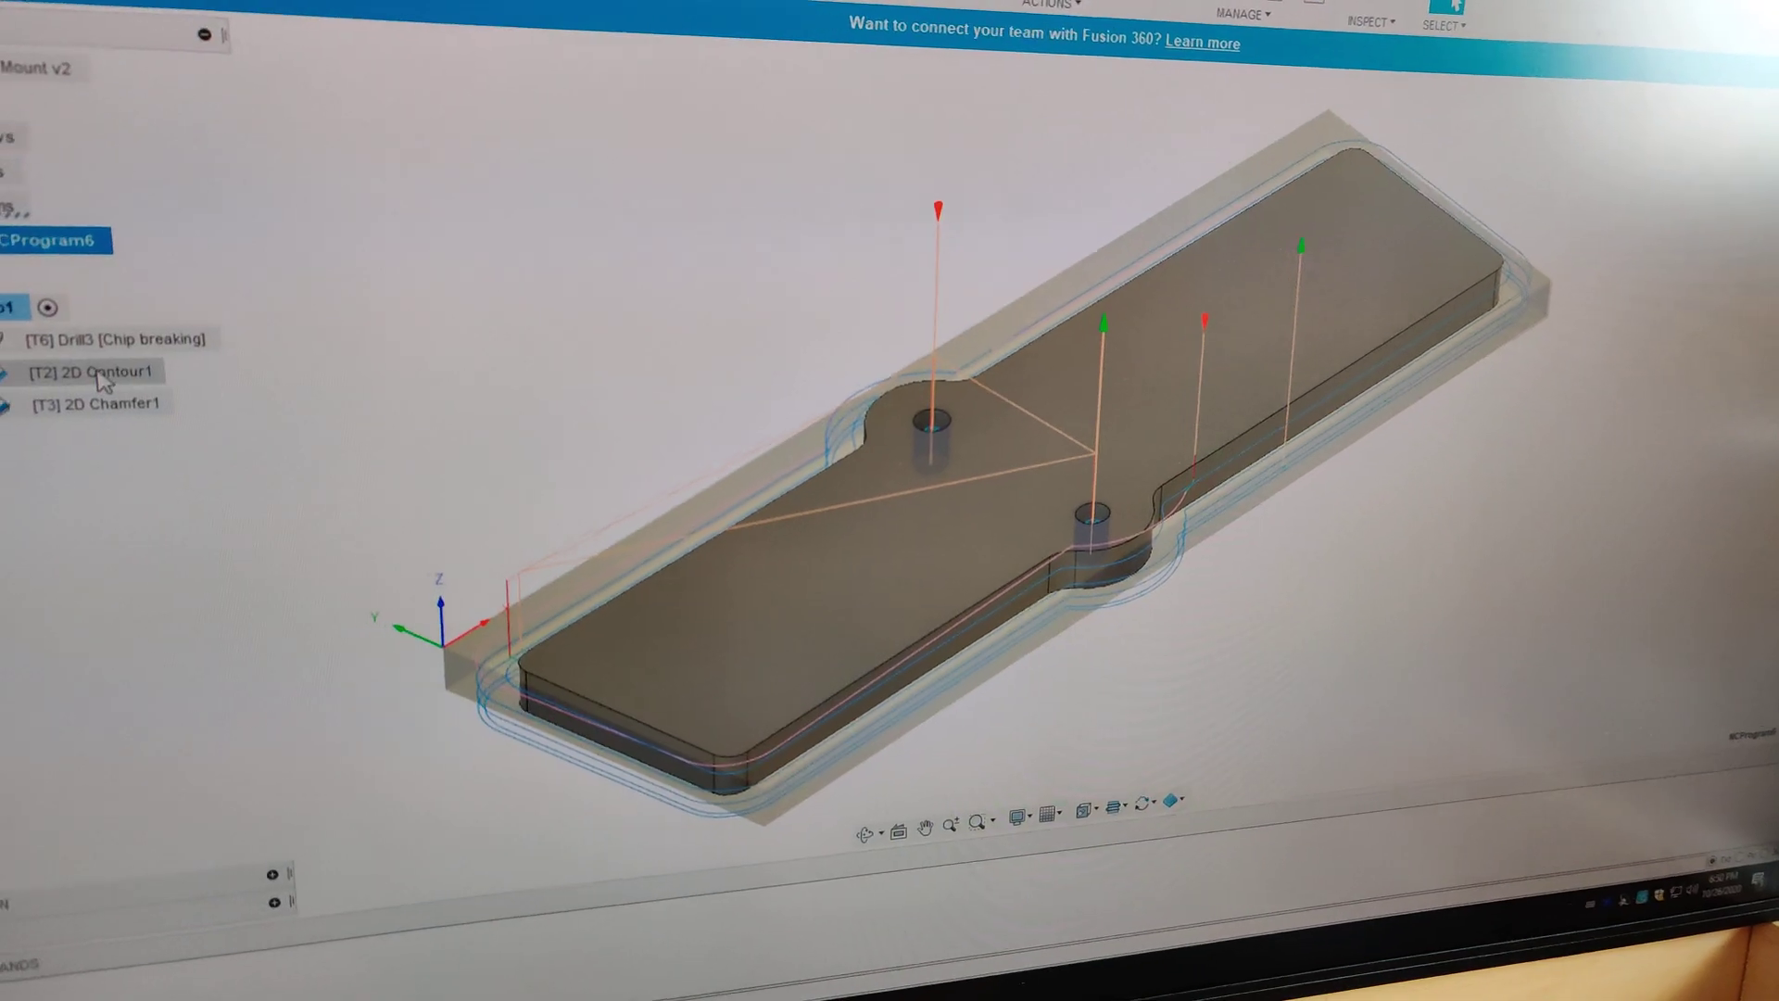
Step: Set the 2D Contour1 operation's coolant mode to Mist
{"action": "double_click", "coordinate": [102, 373]}
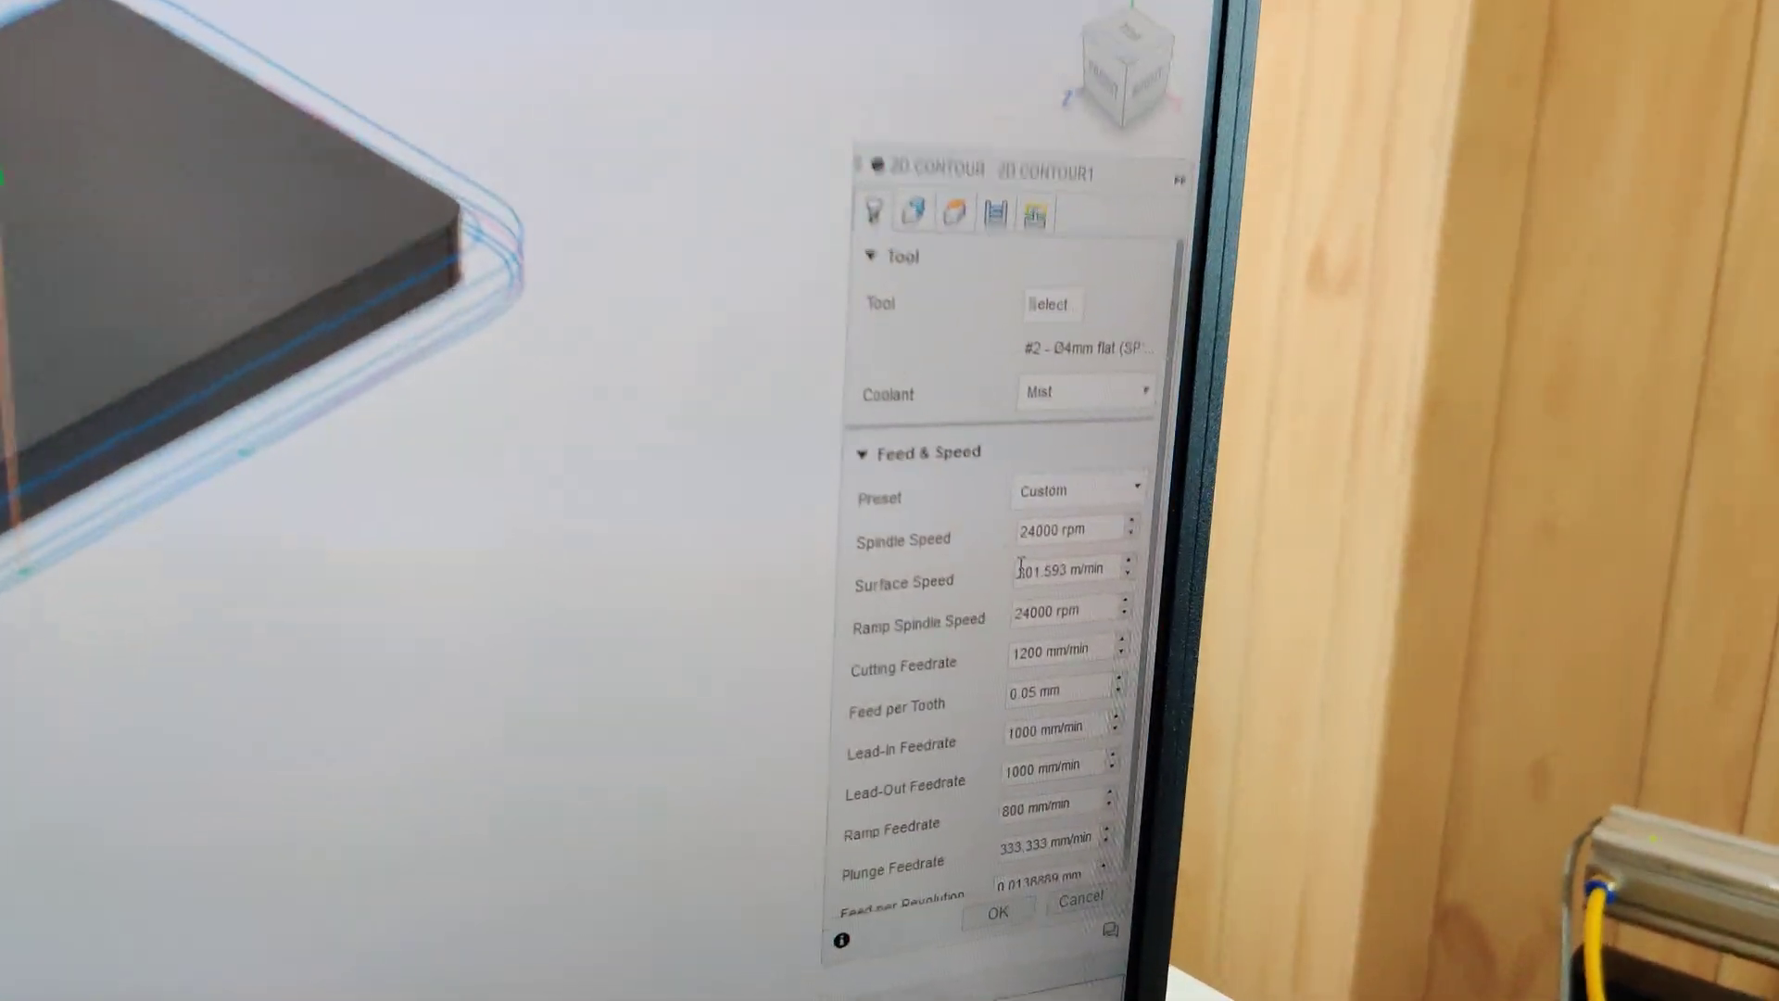
{"action": "left_click", "coordinate": [1078, 391]}
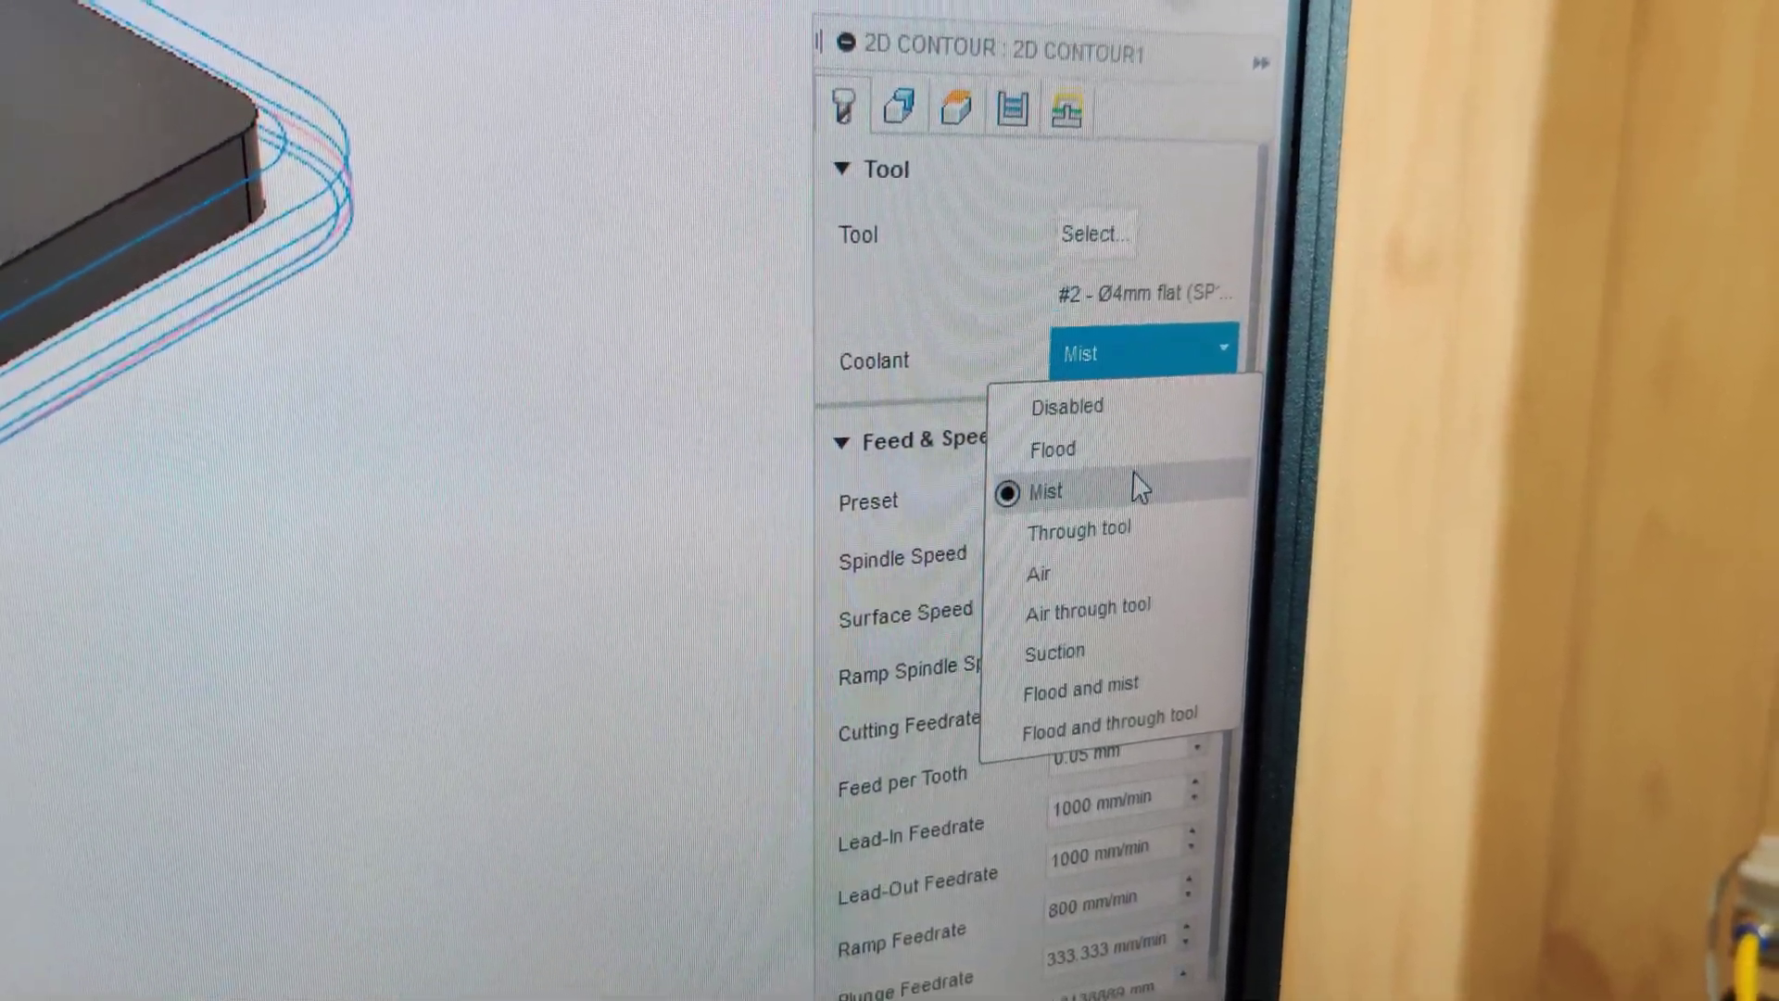
{"action": "left_click", "coordinate": [1045, 490]}
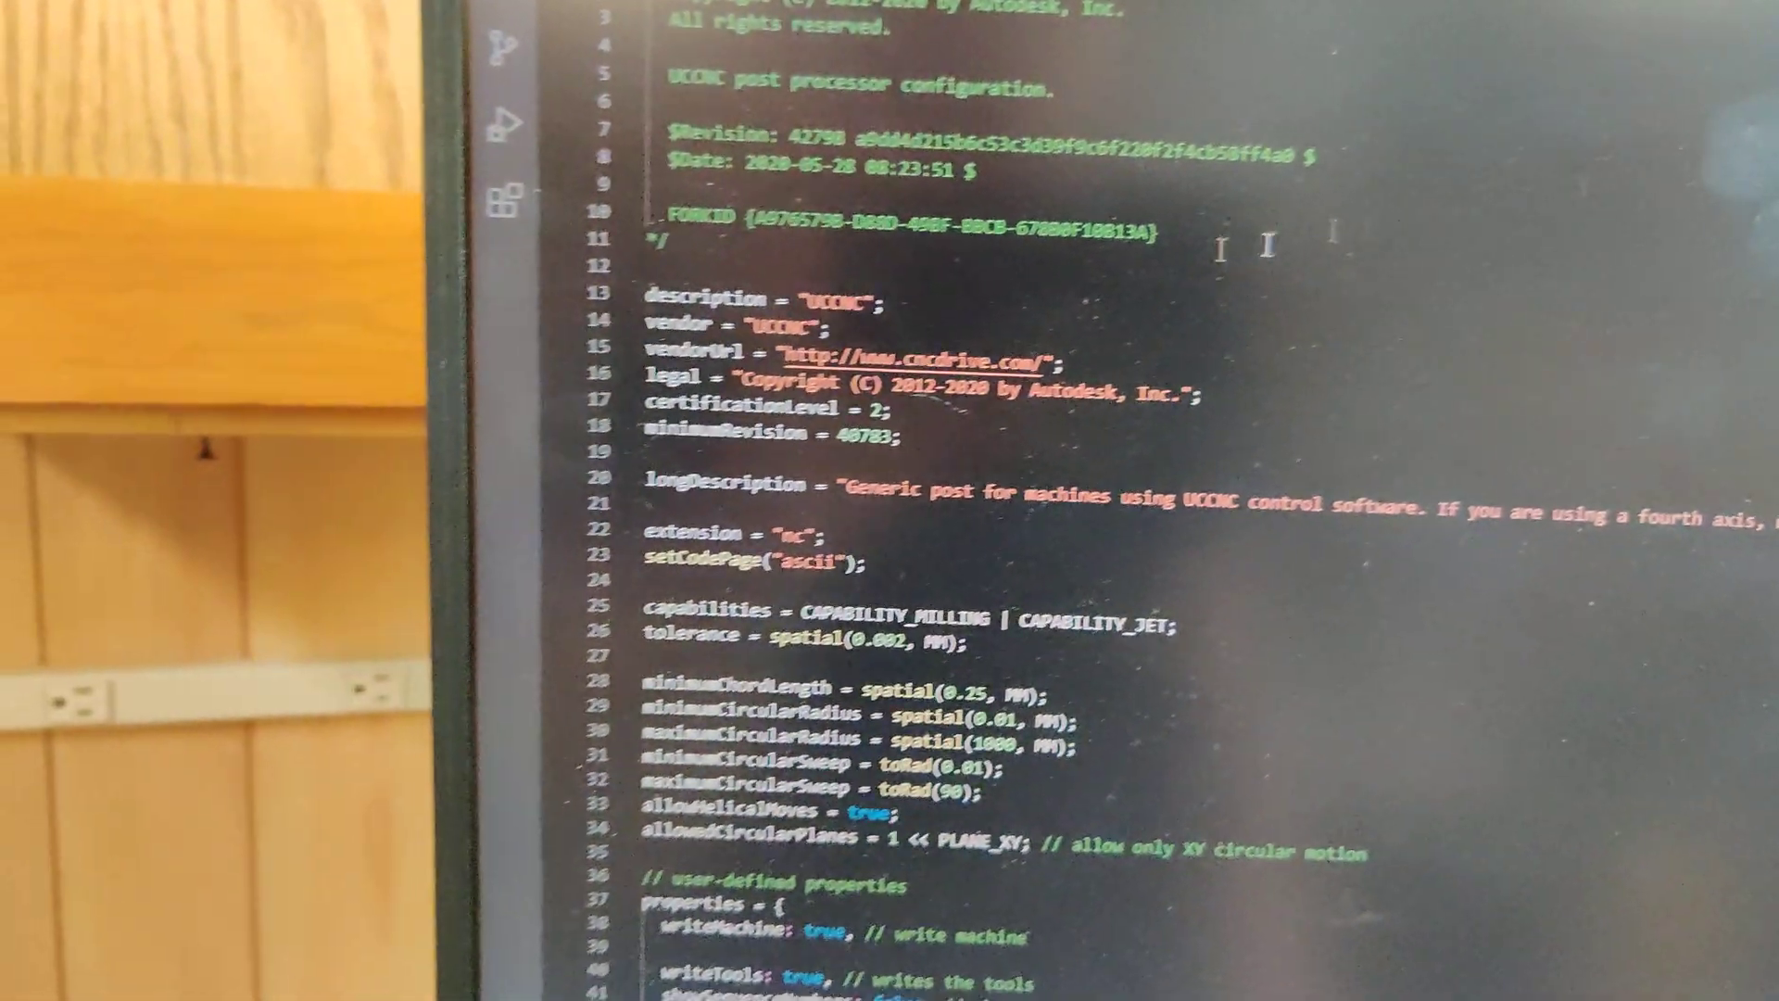
Step: Review the UCCNC .cps file, then repost with the UCCNC post, overwriting plate v4.nc
{"action": "scroll", "scroll_direction": "down", "scroll_amount": 3}
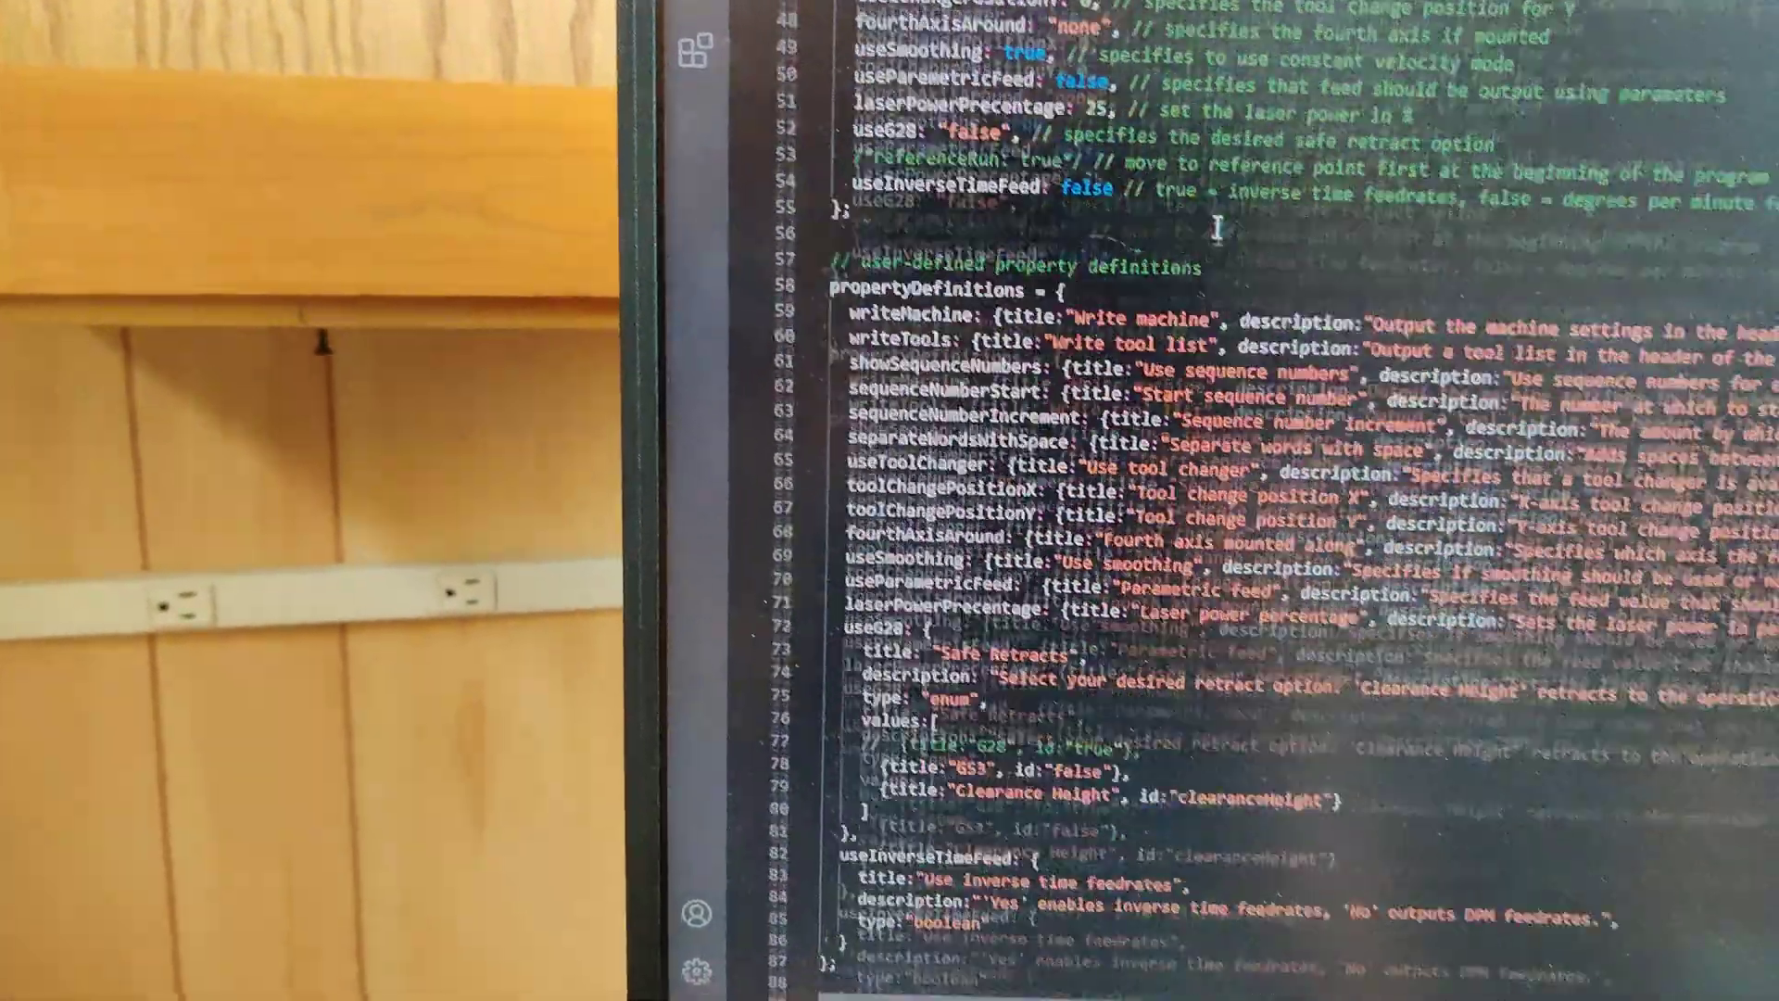
{"action": "scroll", "scroll_direction": "down", "scroll_amount": 3}
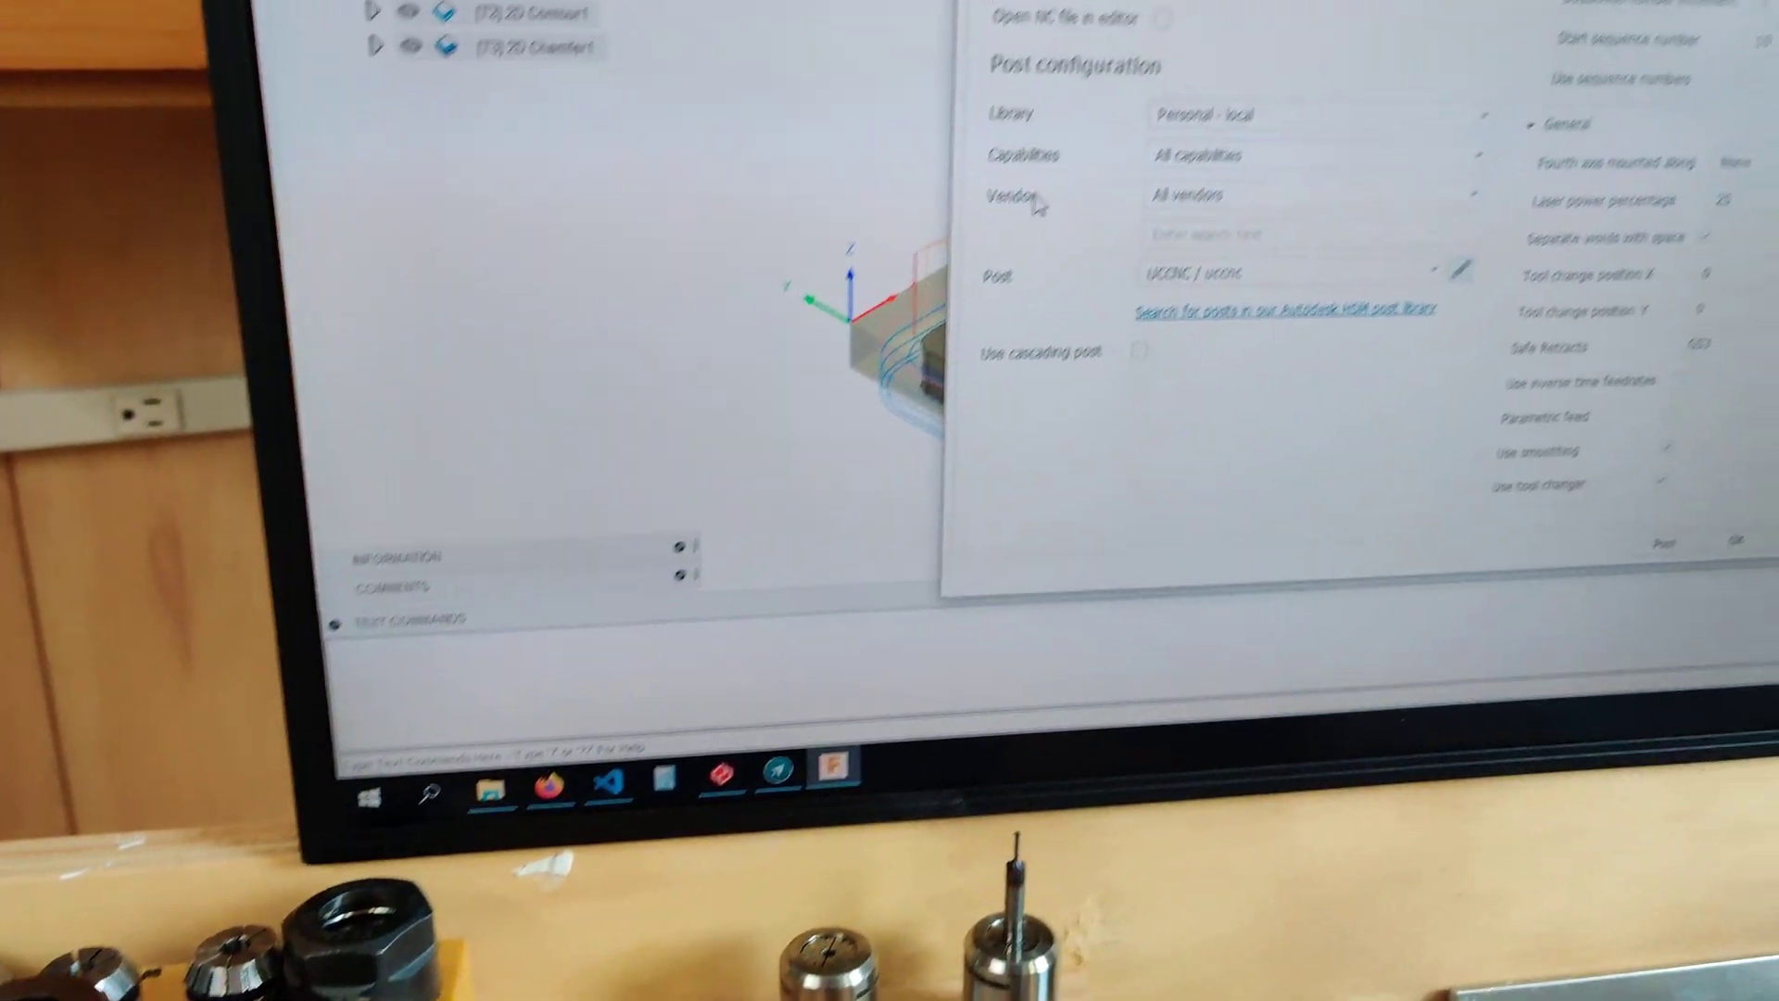
{"action": "left_click", "coordinate": [1664, 541]}
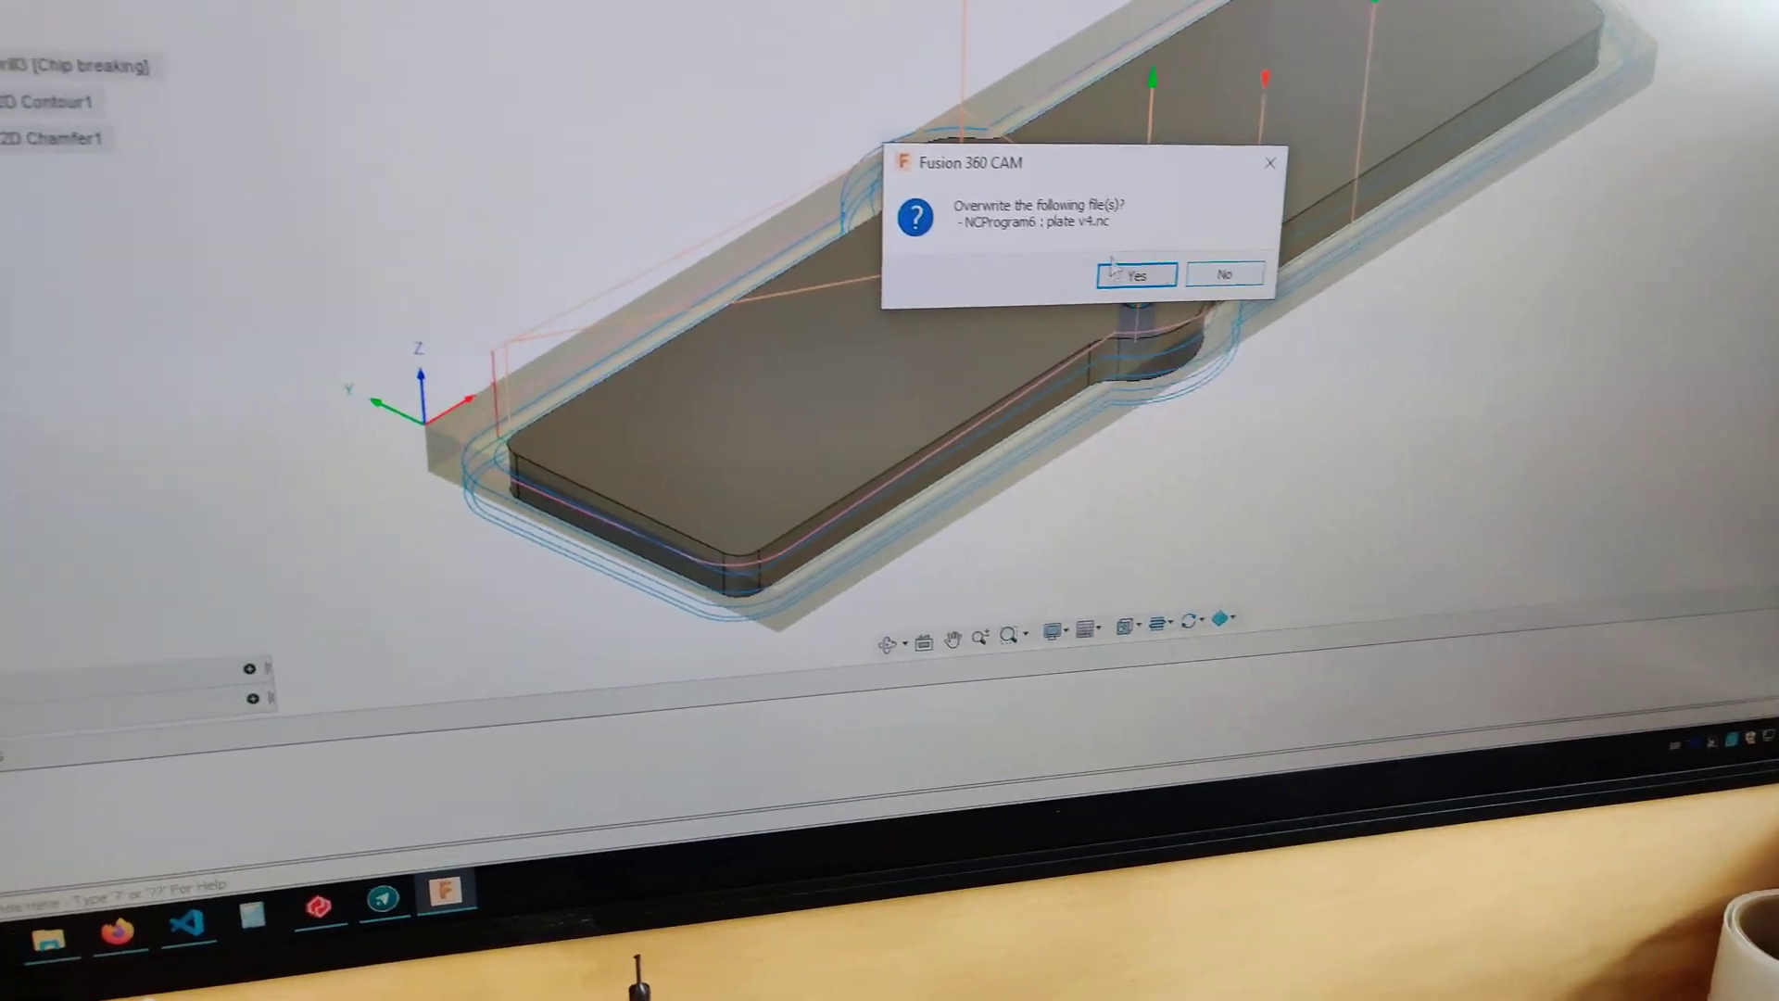
{"action": "left_click", "coordinate": [1134, 274]}
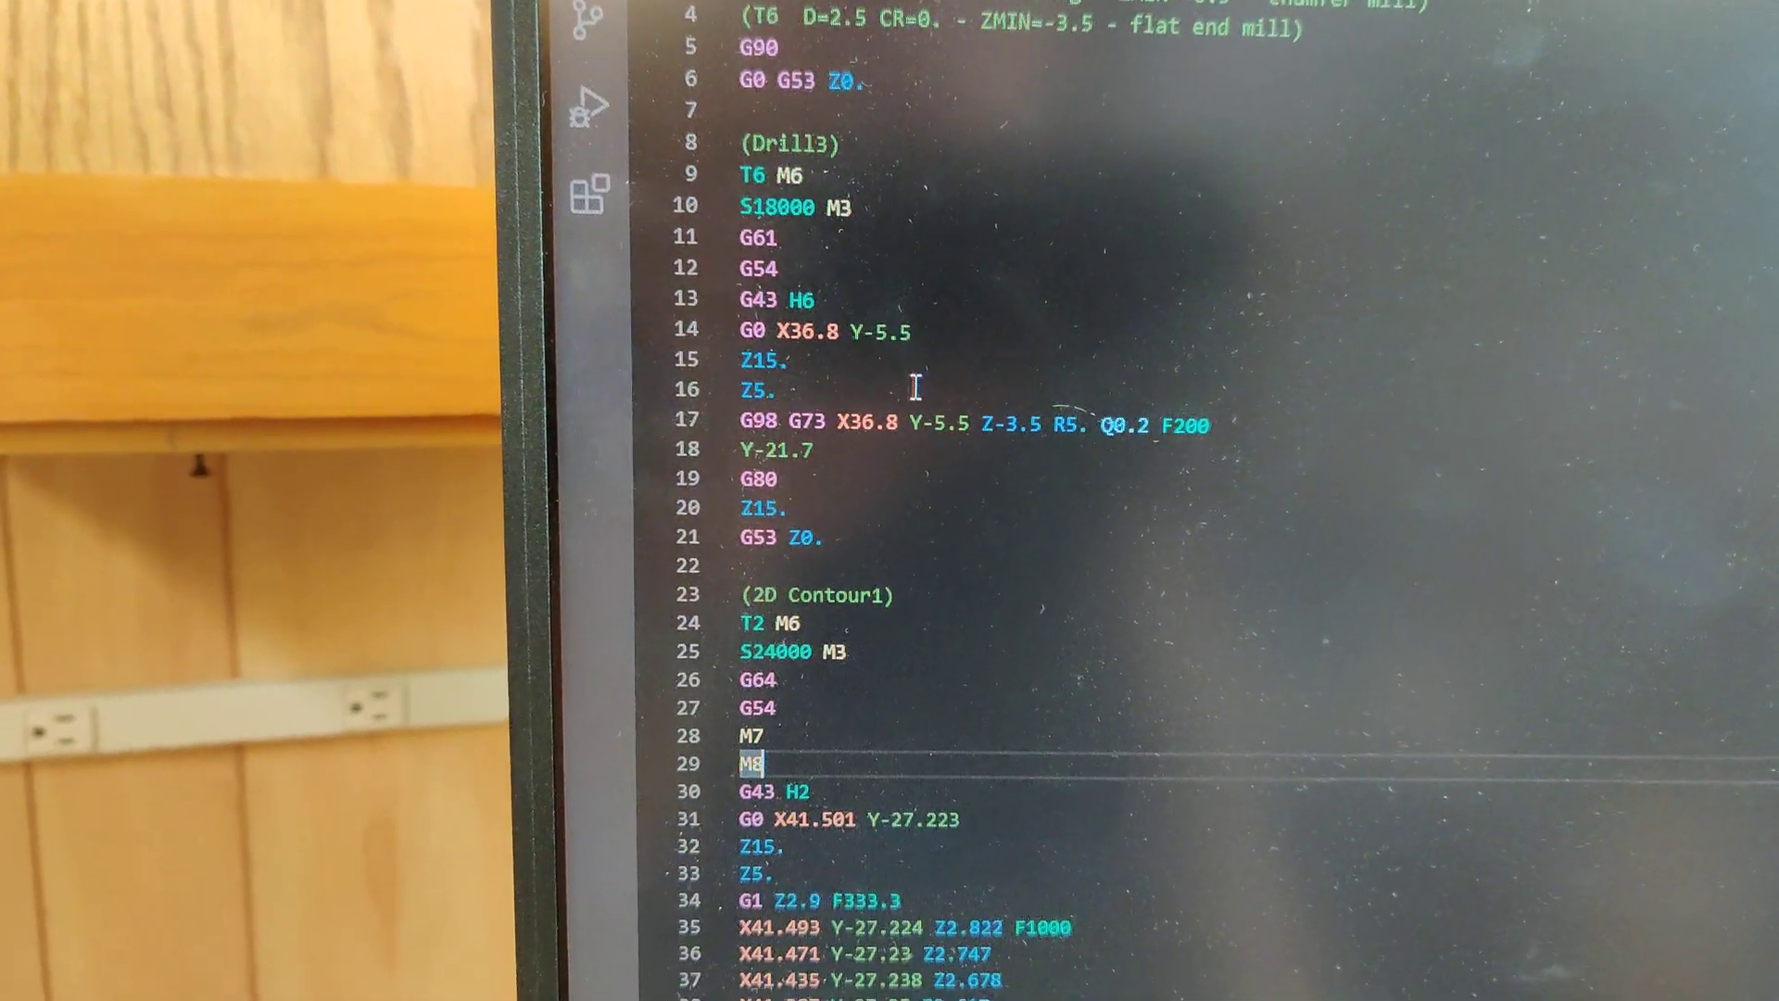
Step: Scroll plate v4.nc to the 2D Contour1 block showing M7 and M8
{"action": "scroll", "scroll_direction": "down", "scroll_amount": 3}
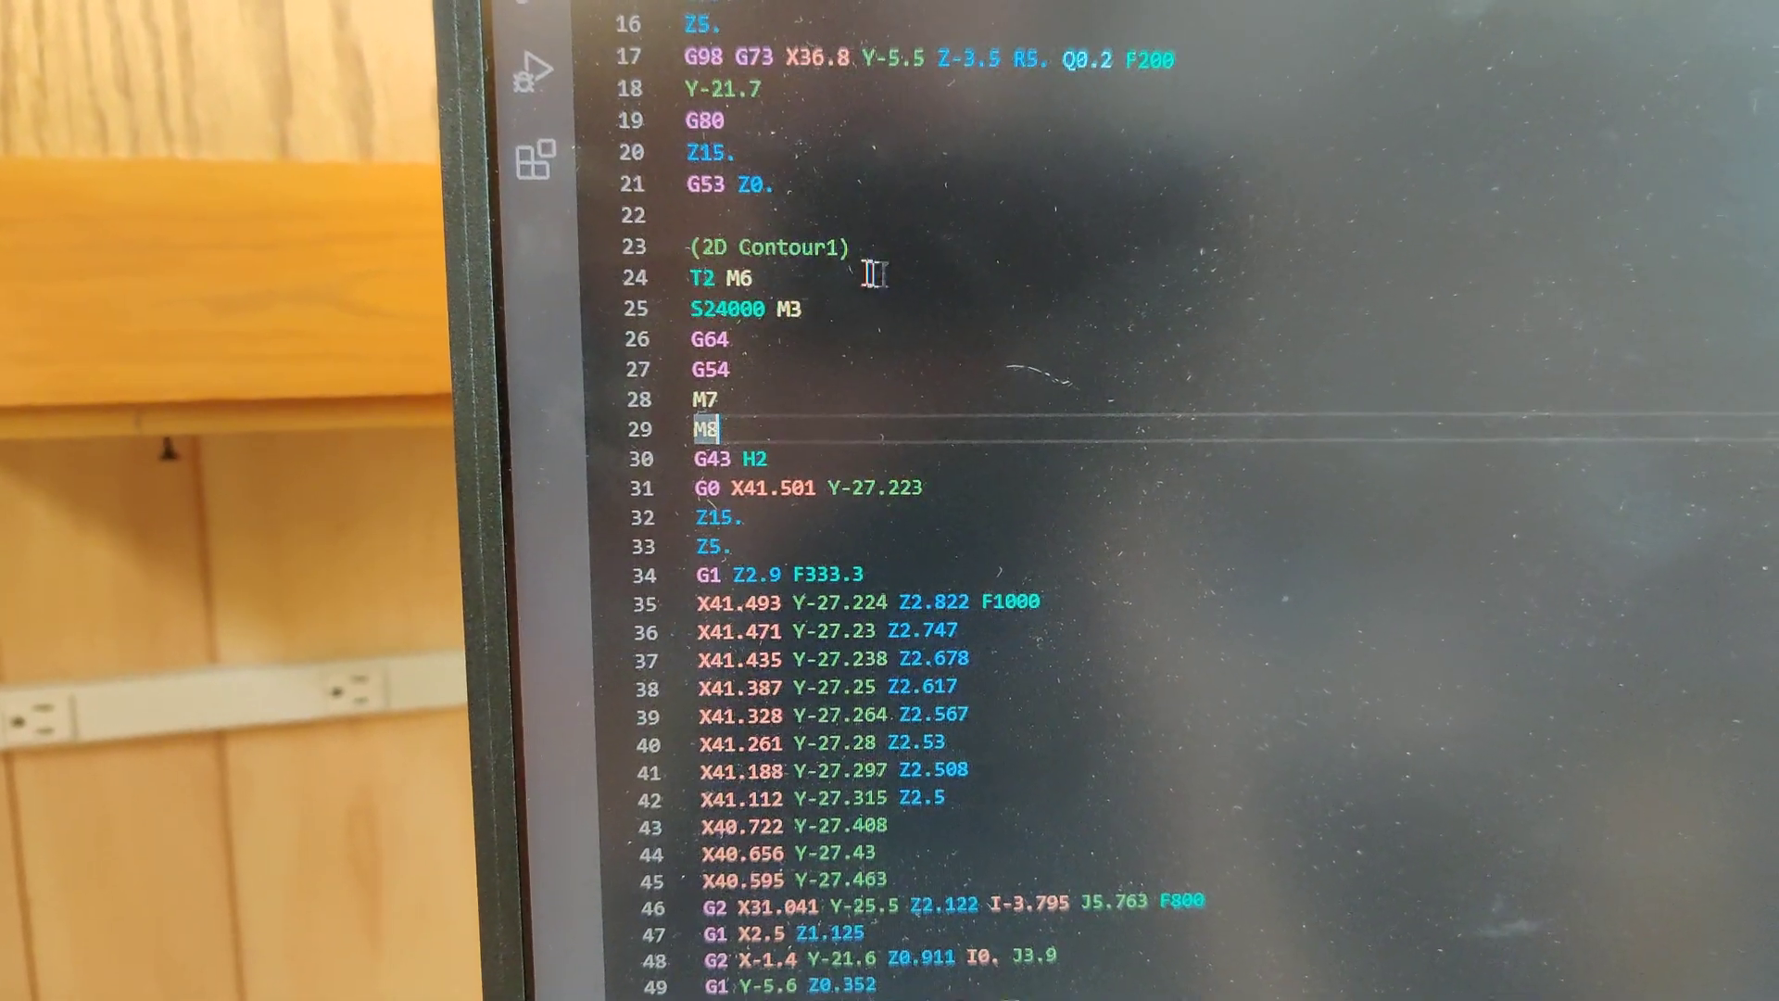